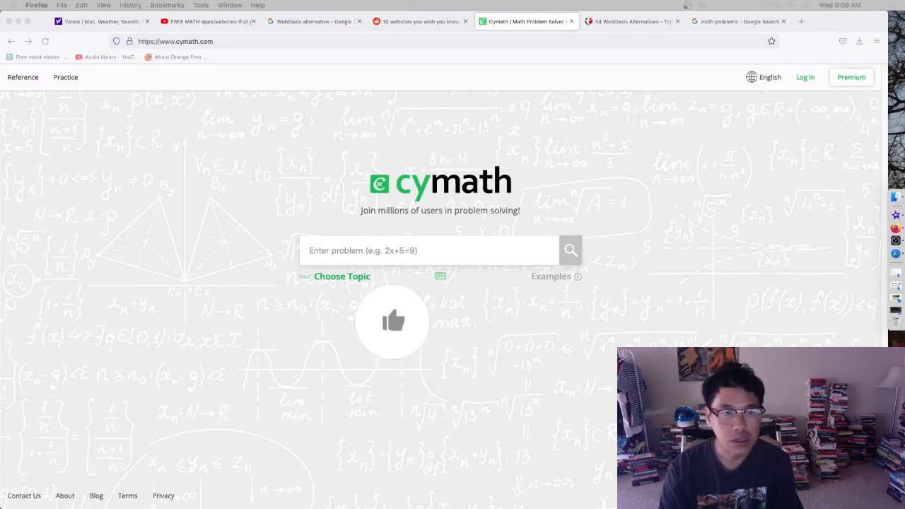
# Step: Click into the empty 'Enter problem' box on the homepage to bring up the math keypad
pyautogui.click(394, 321)
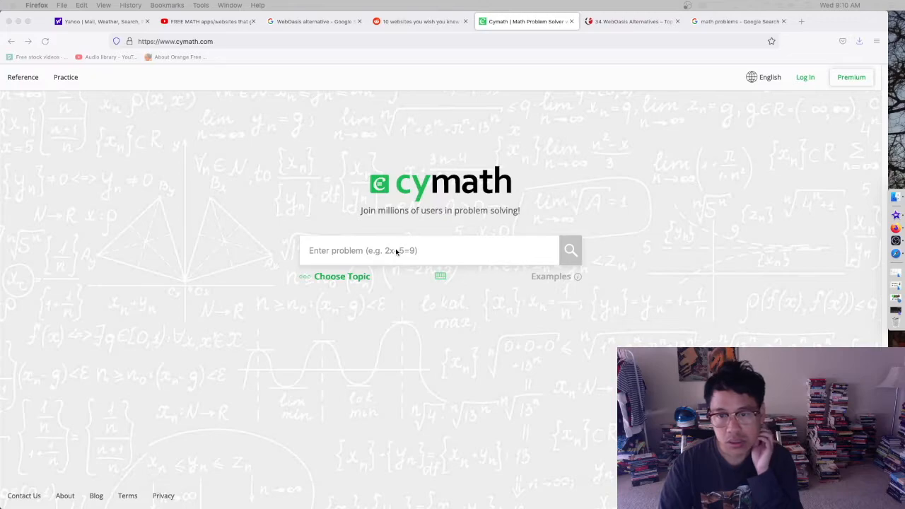
pyautogui.moveTo(401, 274)
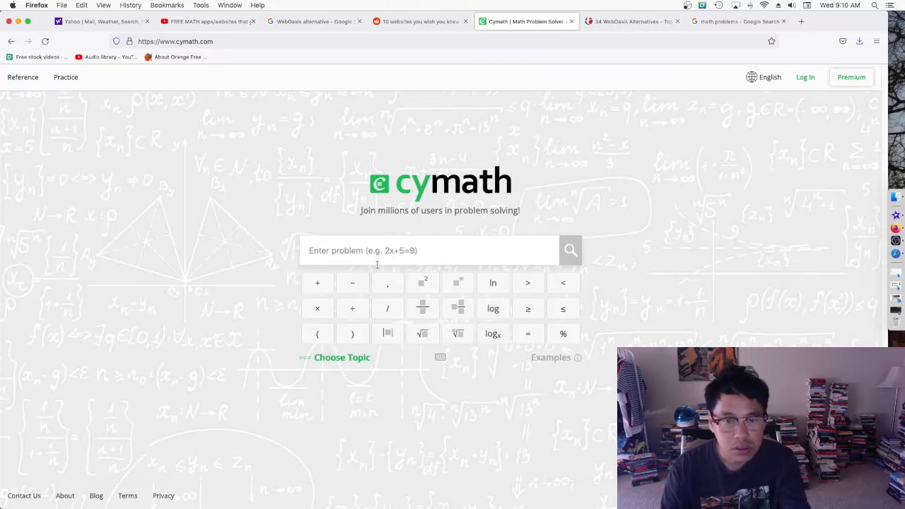
# Step: Solve 25 × 25 and scroll through the algorithm-method solution giving 625
pyautogui.write('25')
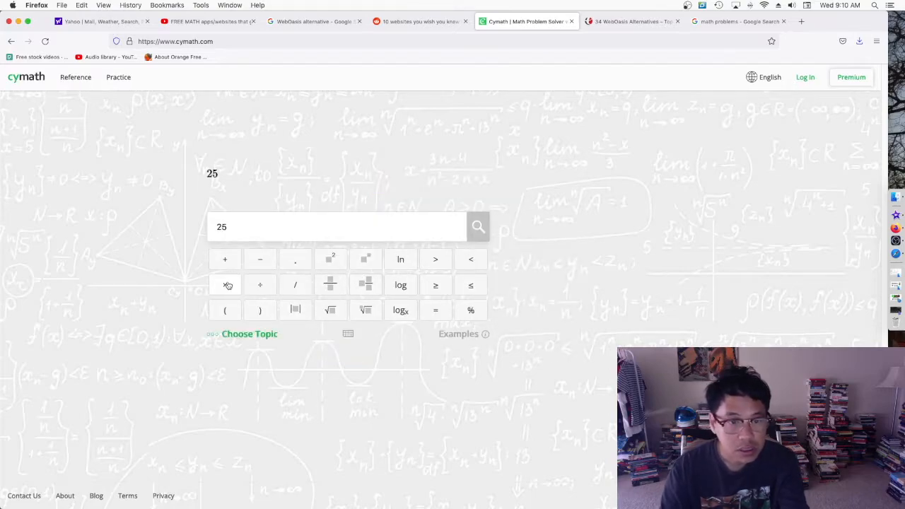
pyautogui.click(225, 284)
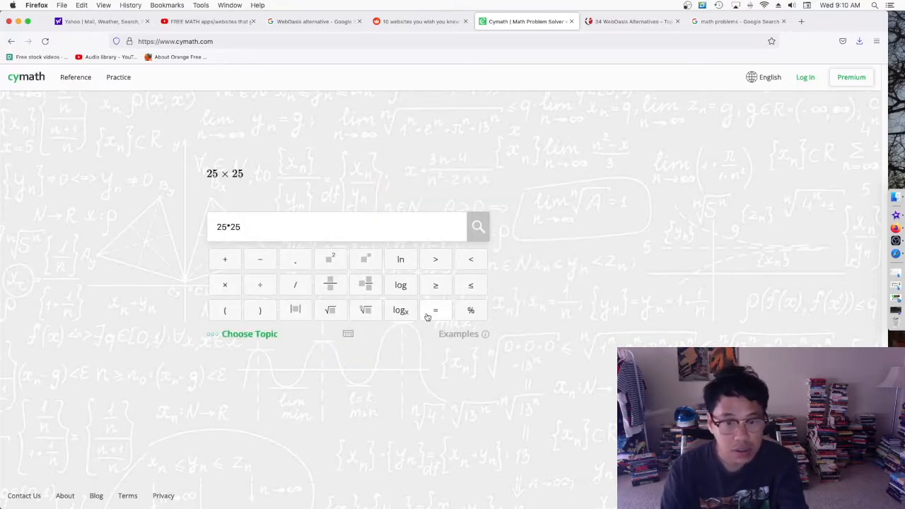
pyautogui.click(435, 310)
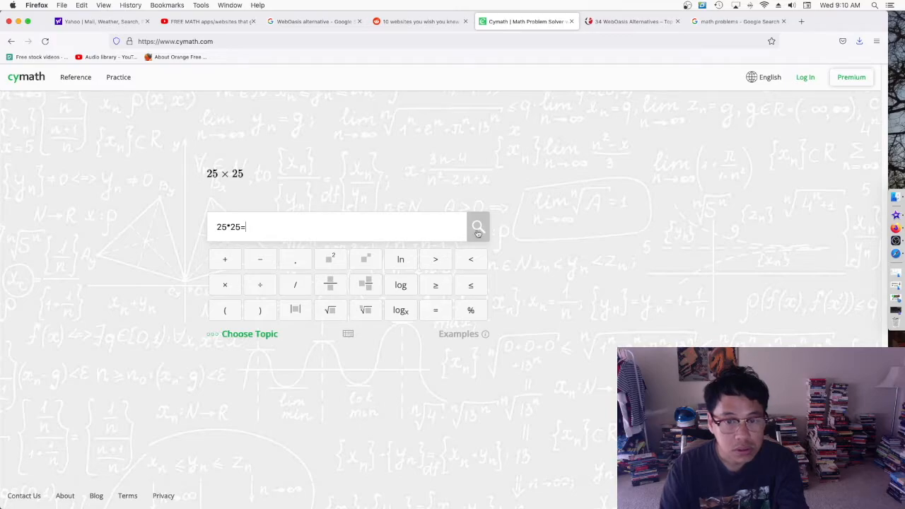
pyautogui.click(478, 226)
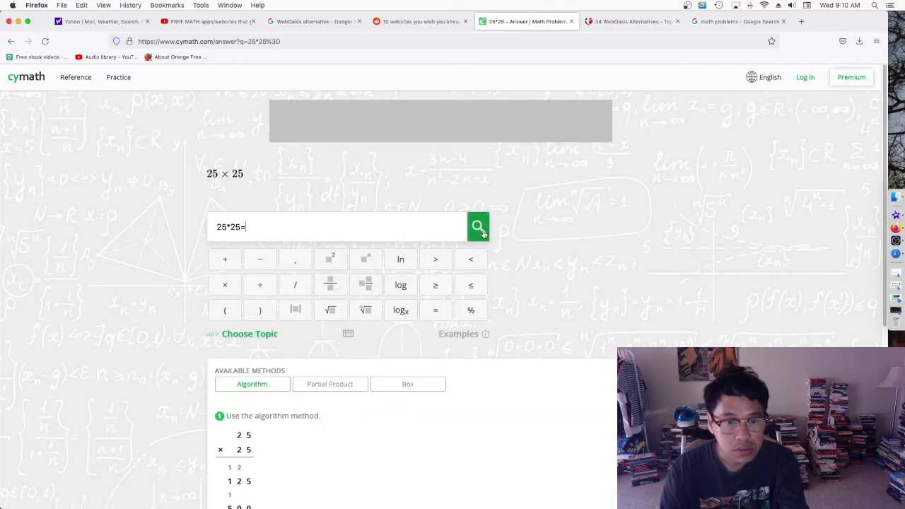
pyautogui.scroll(-3)
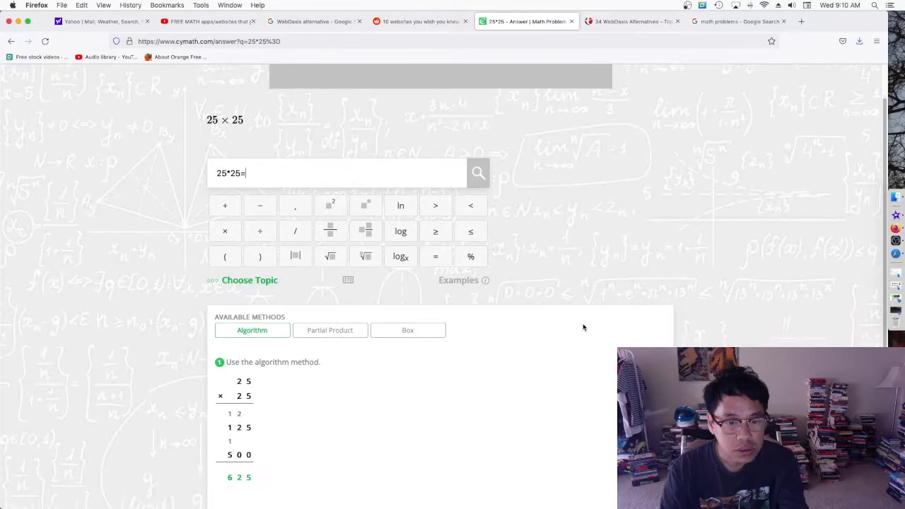
pyautogui.scroll(-3)
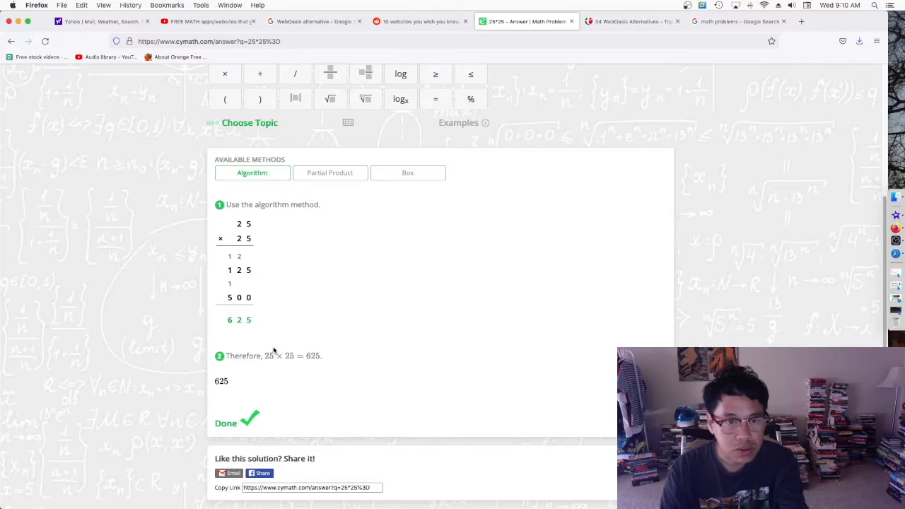
pyautogui.moveTo(224, 260)
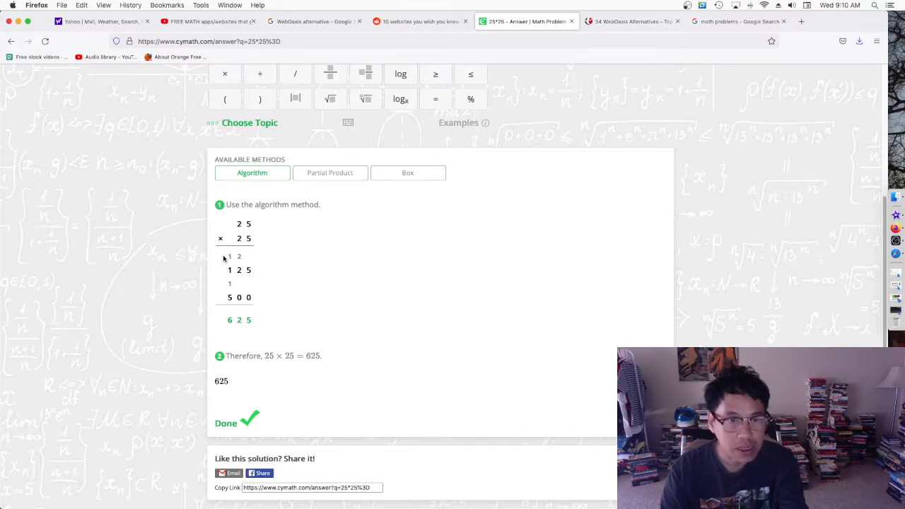
pyautogui.moveTo(219, 327)
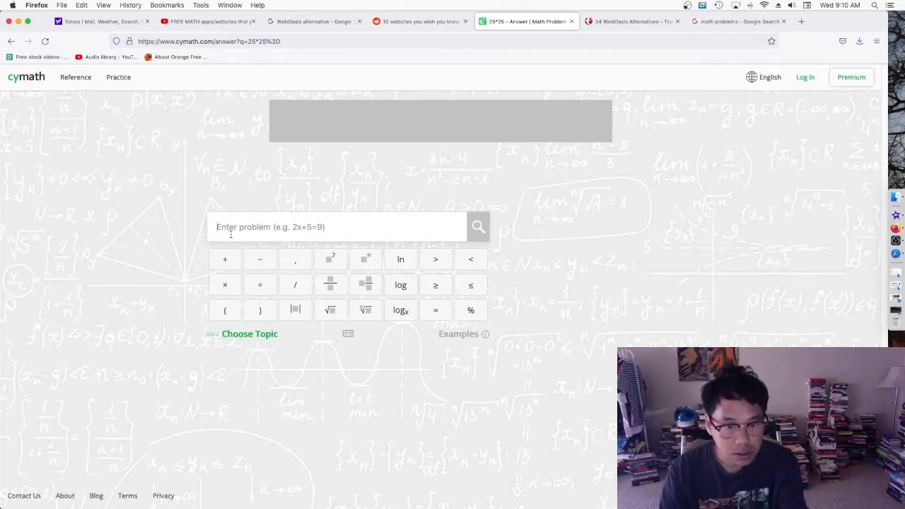
# Step: Enter 45² ÷ 55² = using the x² key and submit it for solving
pyautogui.write('45')
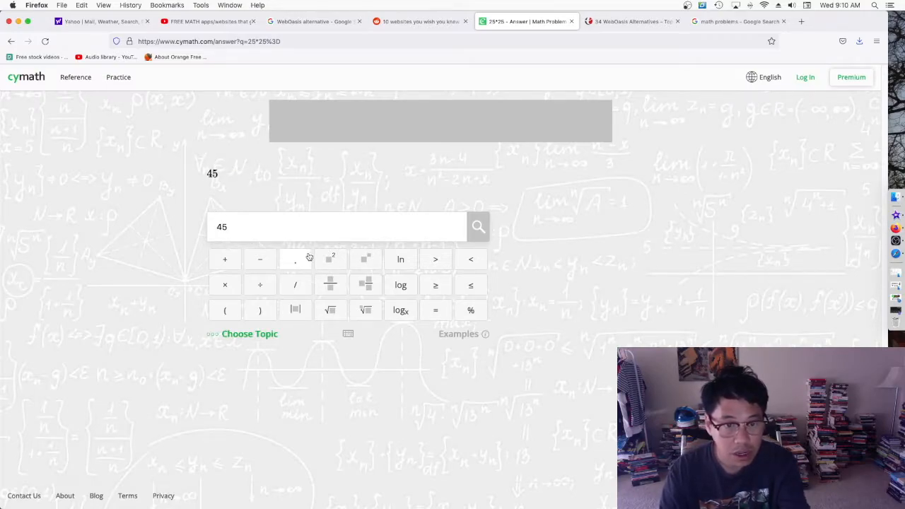
pyautogui.click(330, 259)
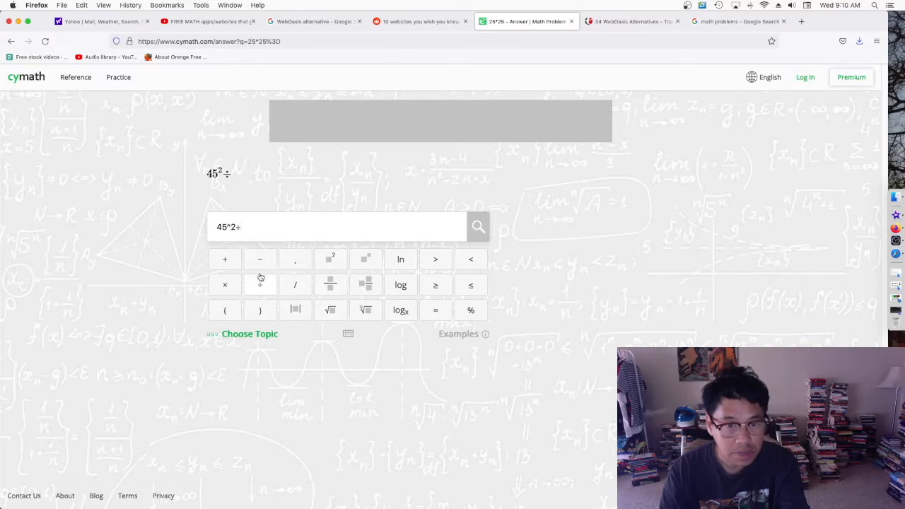
pyautogui.write('55')
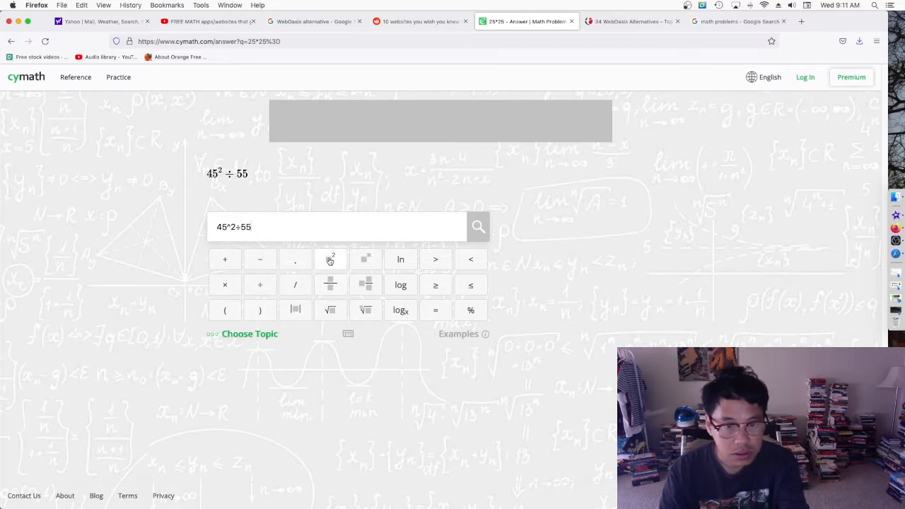
pyautogui.click(329, 259)
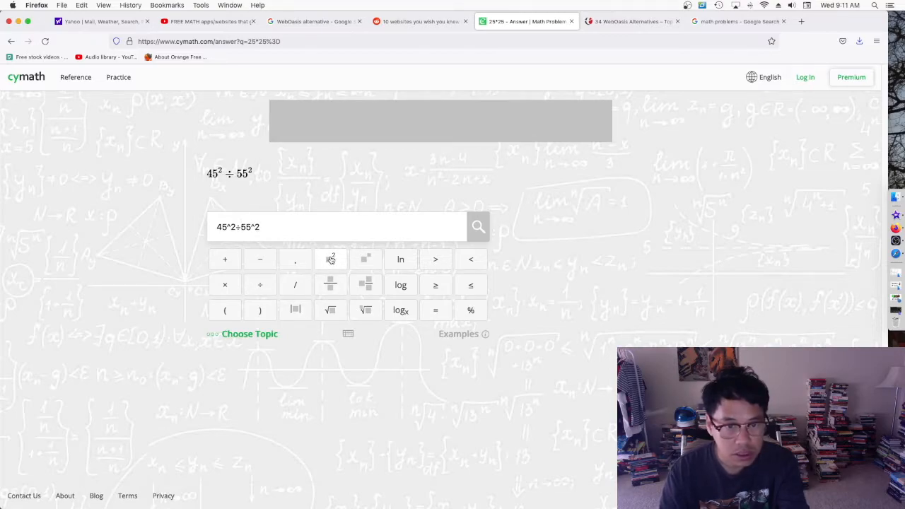
pyautogui.moveTo(325, 348)
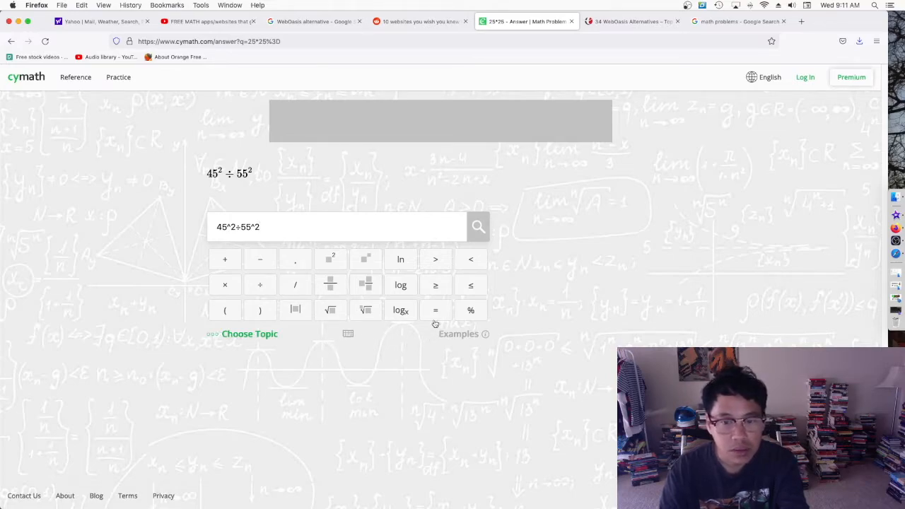
pyautogui.click(435, 310)
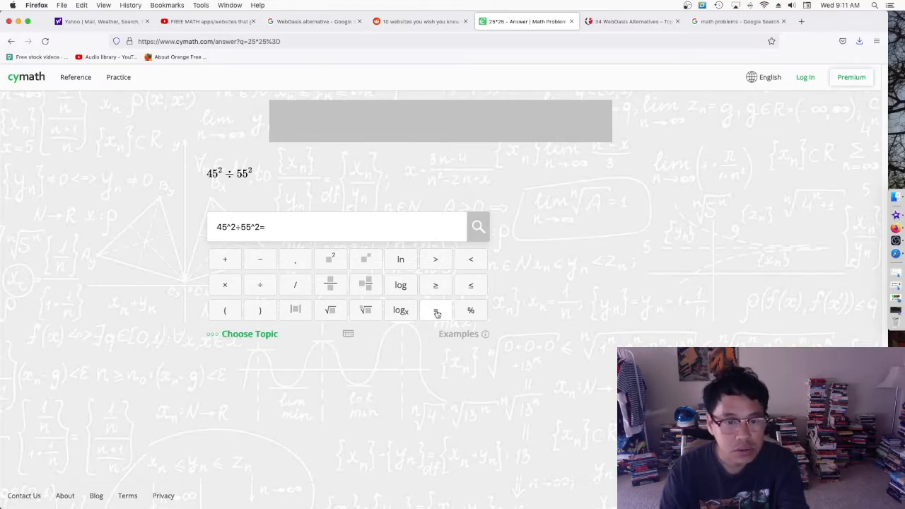
pyautogui.click(477, 227)
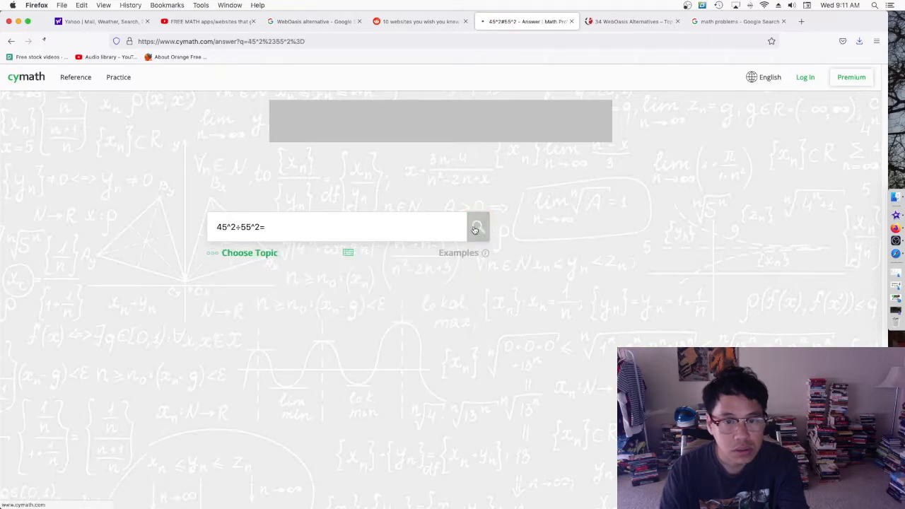
# Step: Scroll through the 45² ÷ 55² steps, from 2025 ÷ 3025 to 0.669421
pyautogui.click(477, 226)
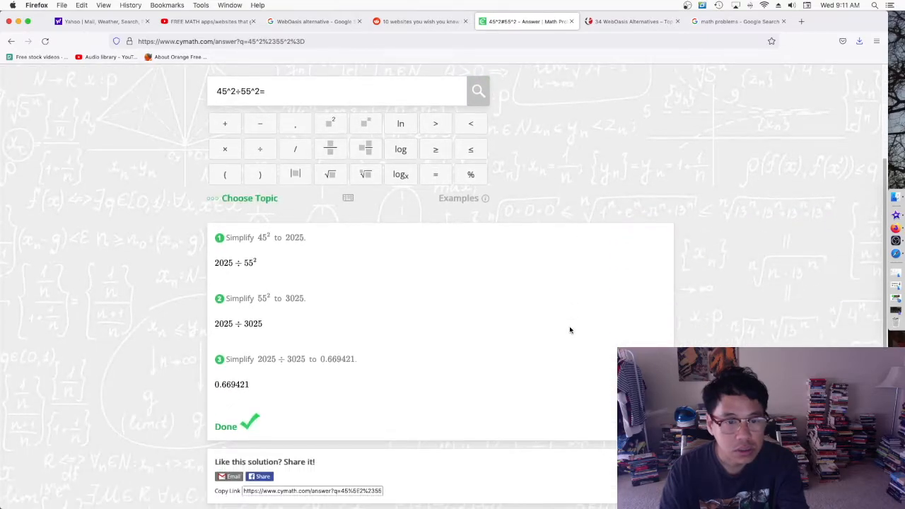
pyautogui.scroll(-3)
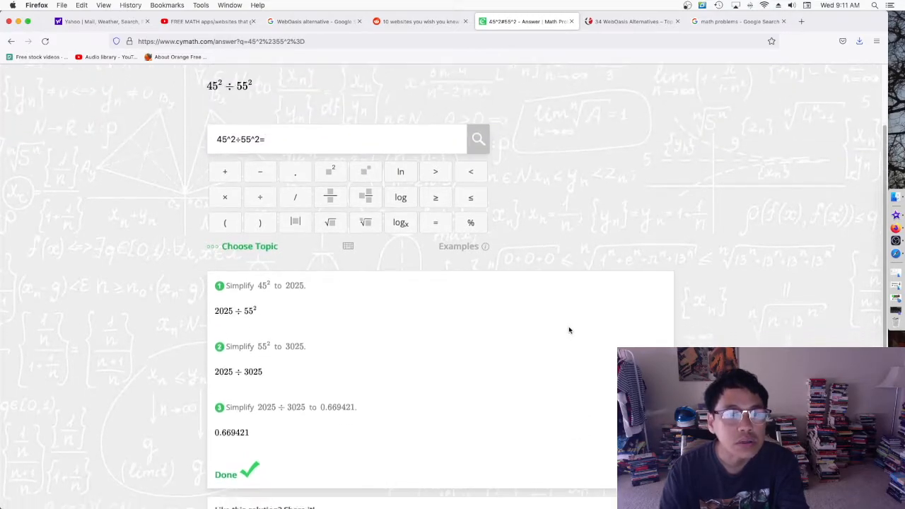
pyautogui.scroll(-3)
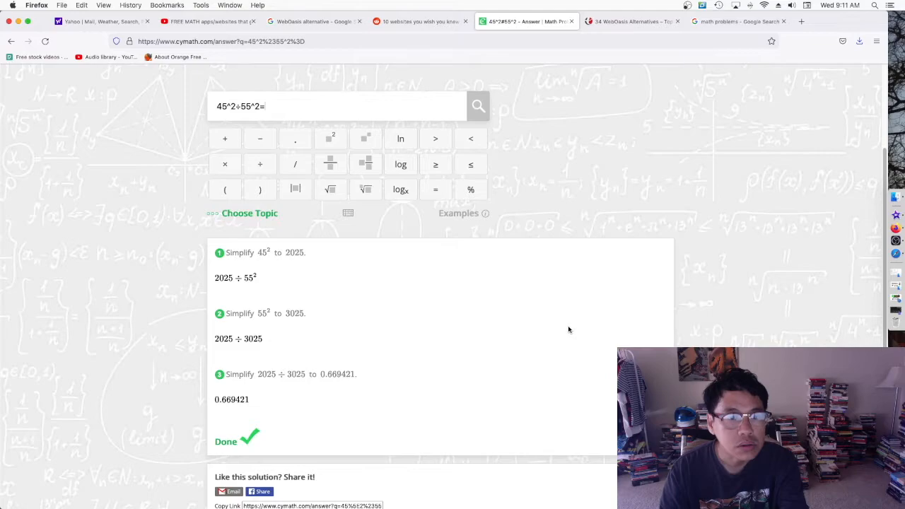
pyautogui.scroll(-3)
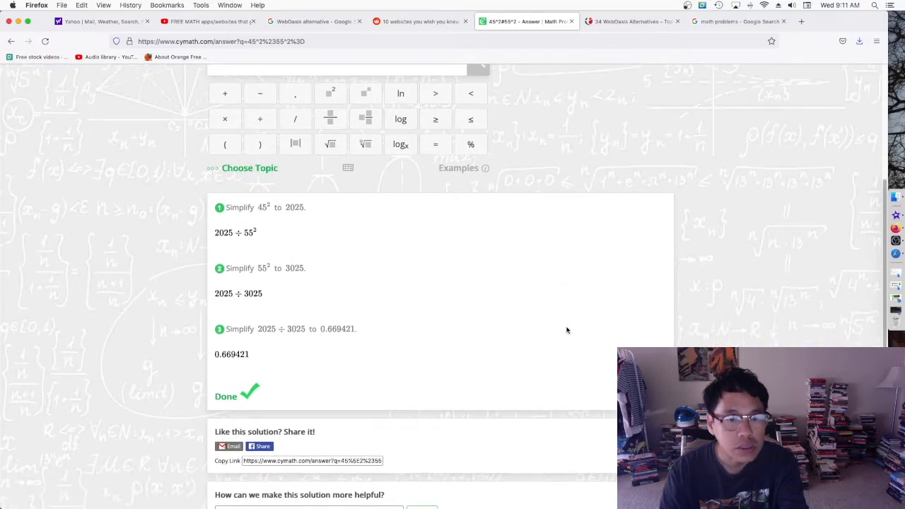
pyautogui.moveTo(223, 219)
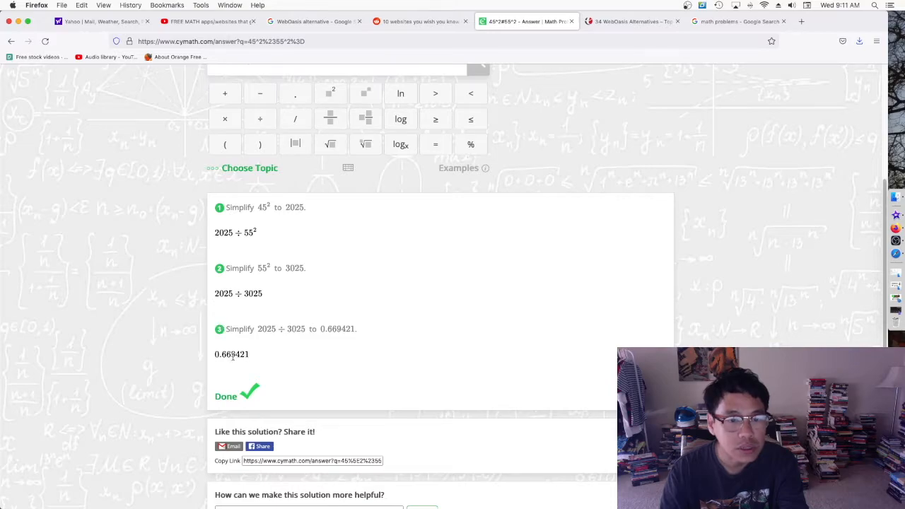
pyautogui.scroll(-3)
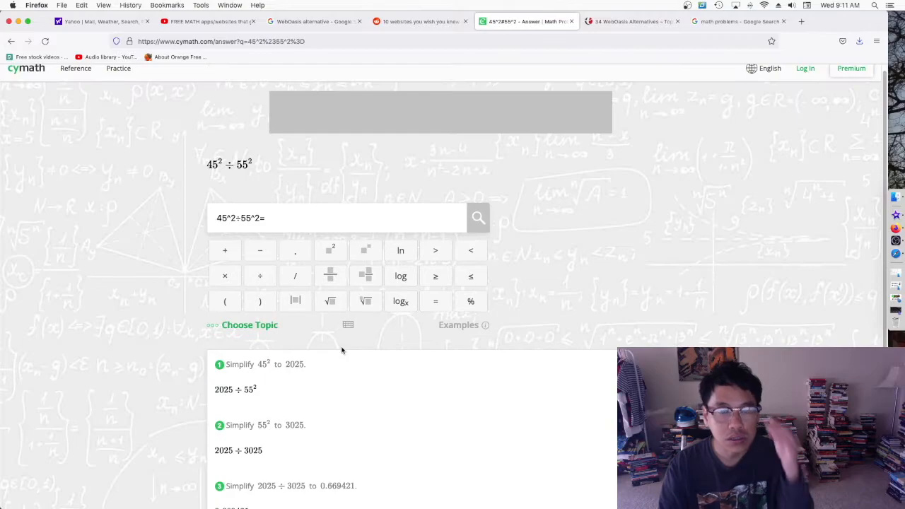
pyautogui.moveTo(364, 337)
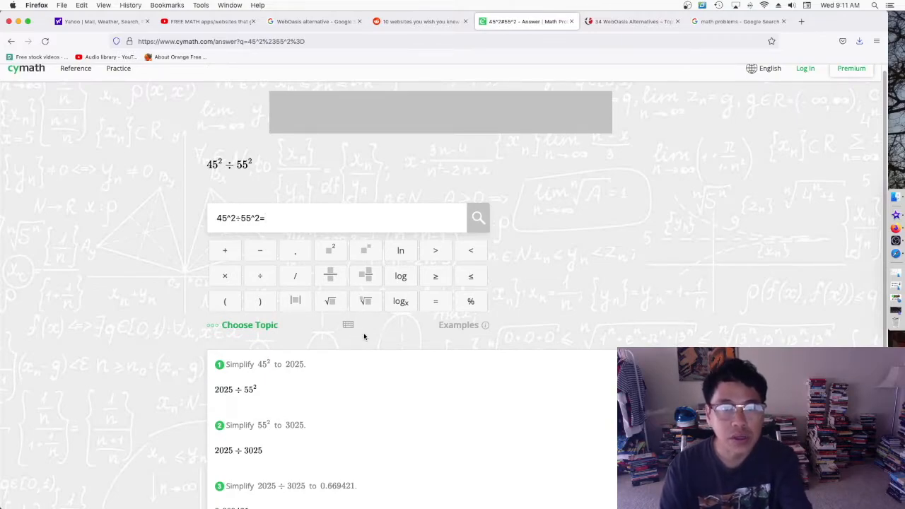
pyautogui.scroll(-3)
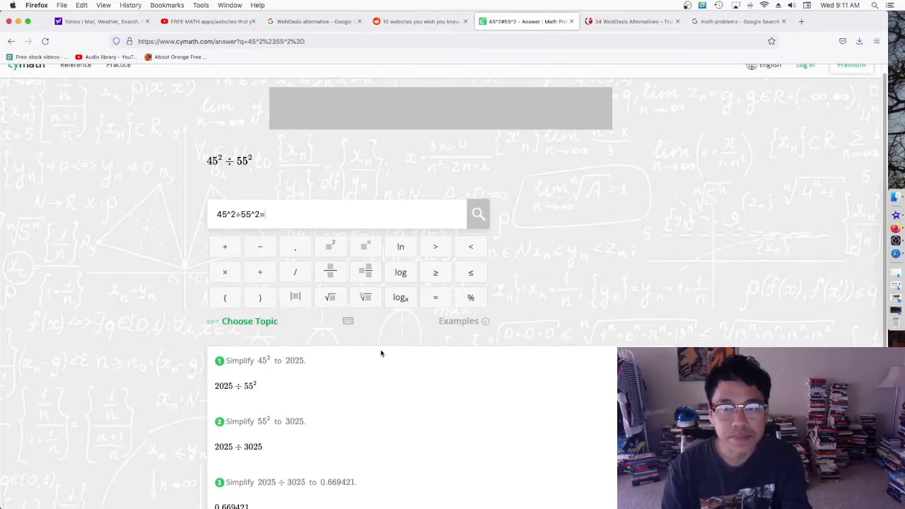
pyautogui.scroll(-3)
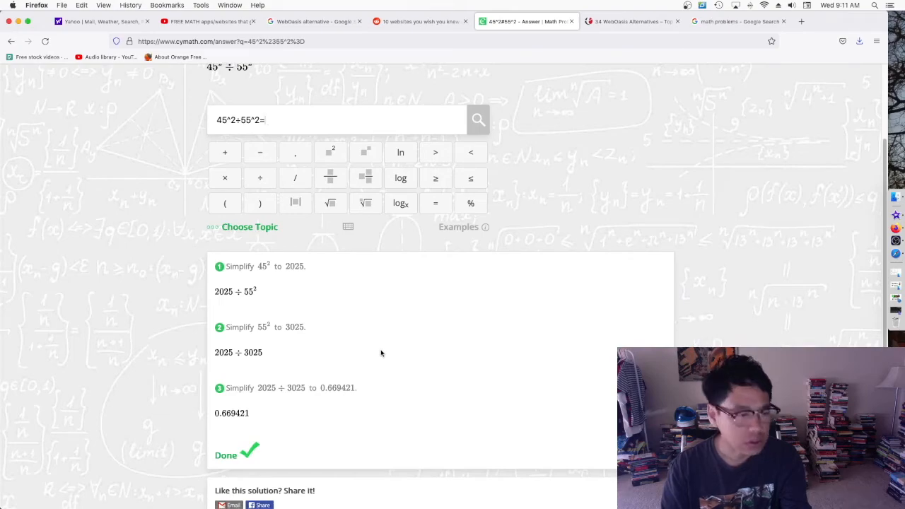
pyautogui.scroll(-3)
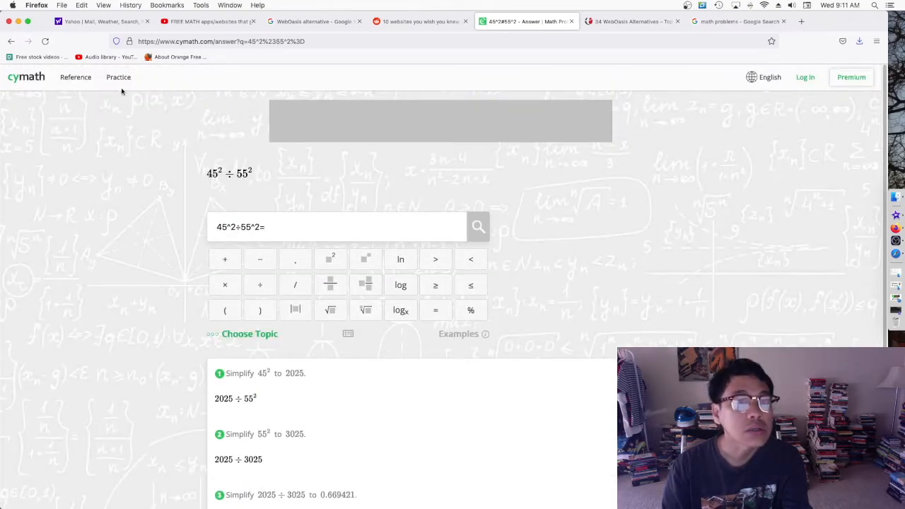
pyautogui.click(118, 77)
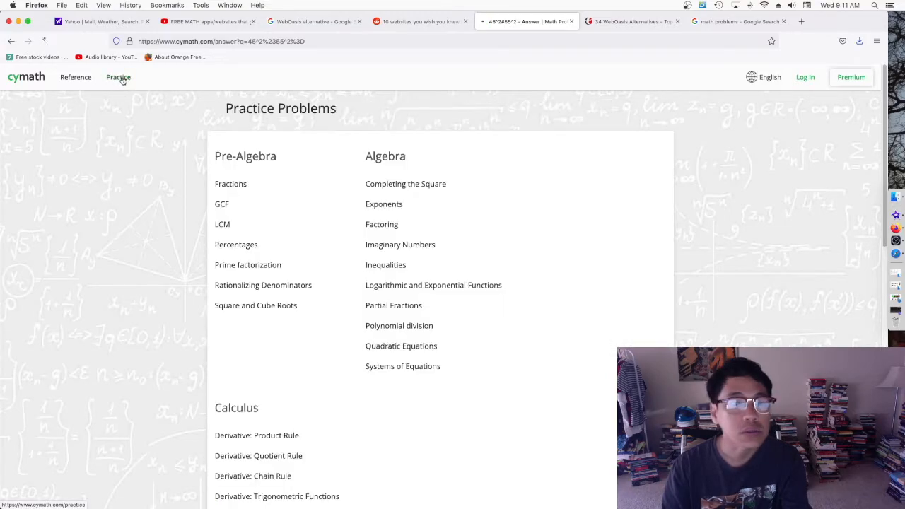
# Step: View the Algebra 'Completing the Square' practice problems, then return home via the cymath logo
pyautogui.click(118, 77)
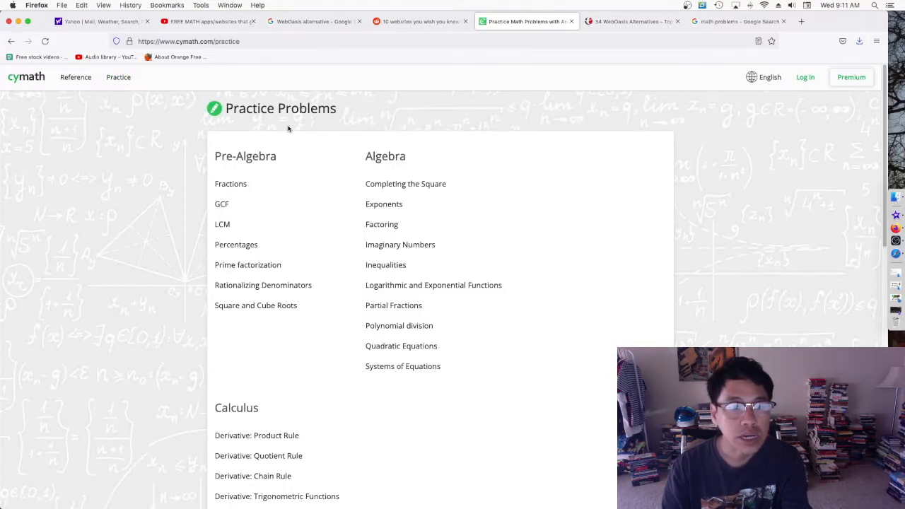
pyautogui.moveTo(384, 204)
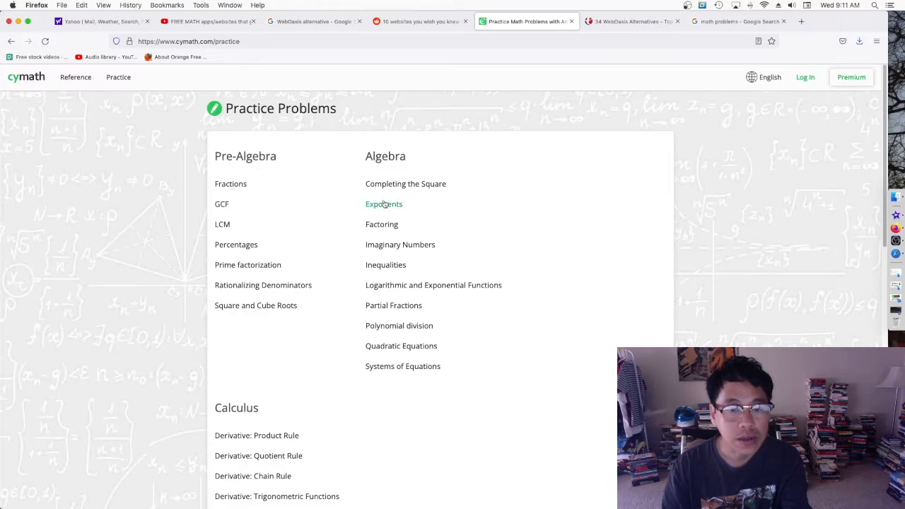
pyautogui.scroll(-3)
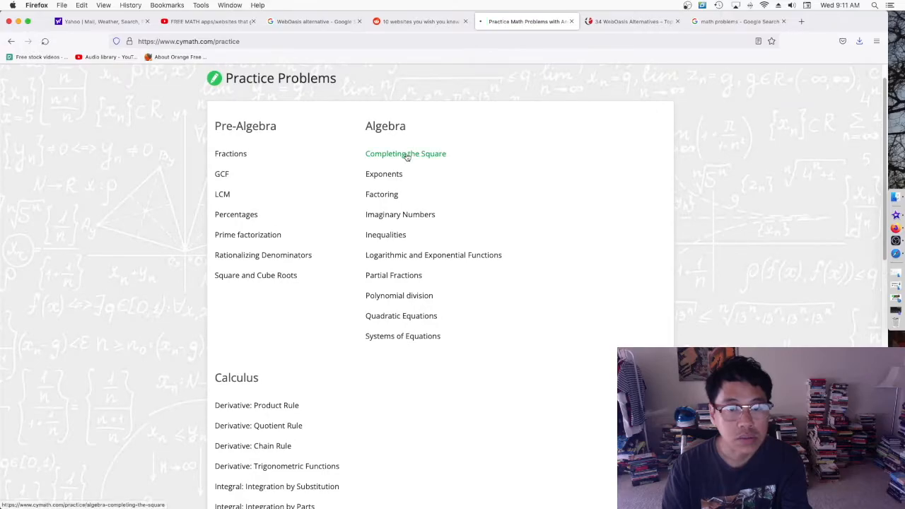
pyautogui.click(405, 153)
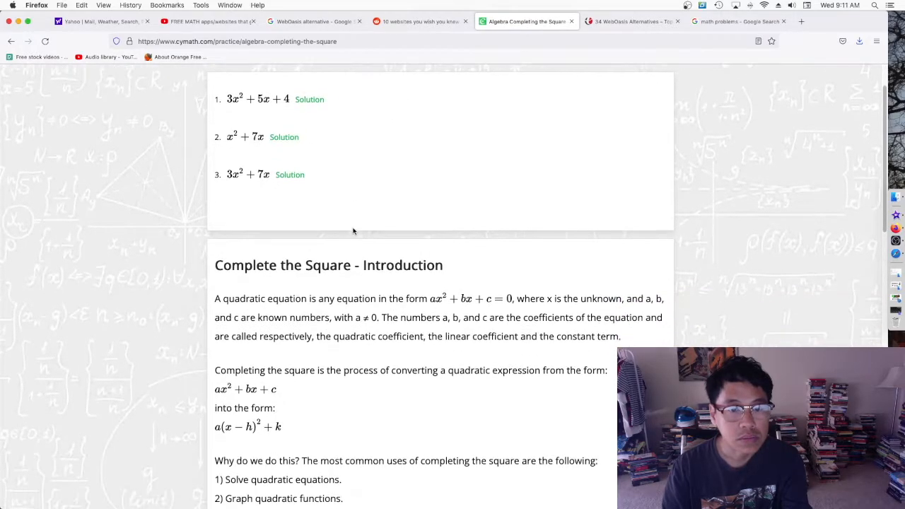
pyautogui.scroll(-3)
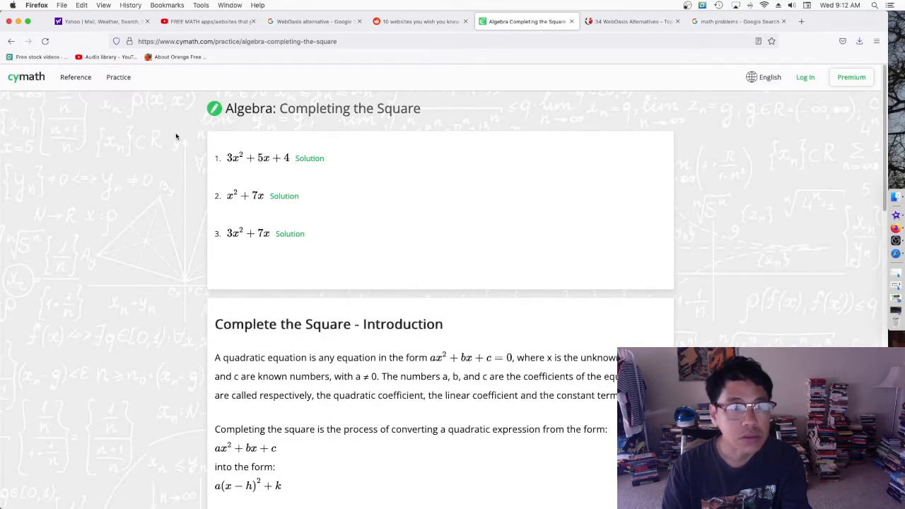
pyautogui.click(27, 76)
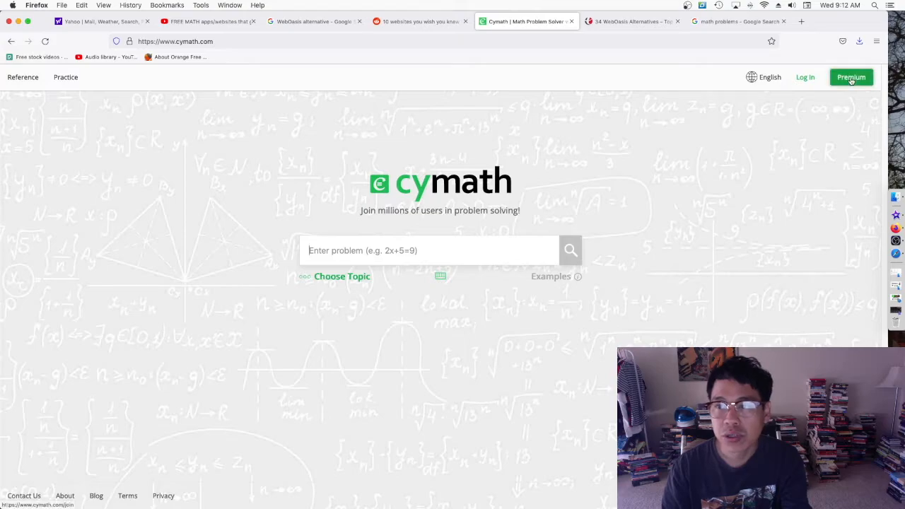
# Step: Open the Premium page showing Cymath Plus ad-free help for $5/month
pyautogui.click(851, 77)
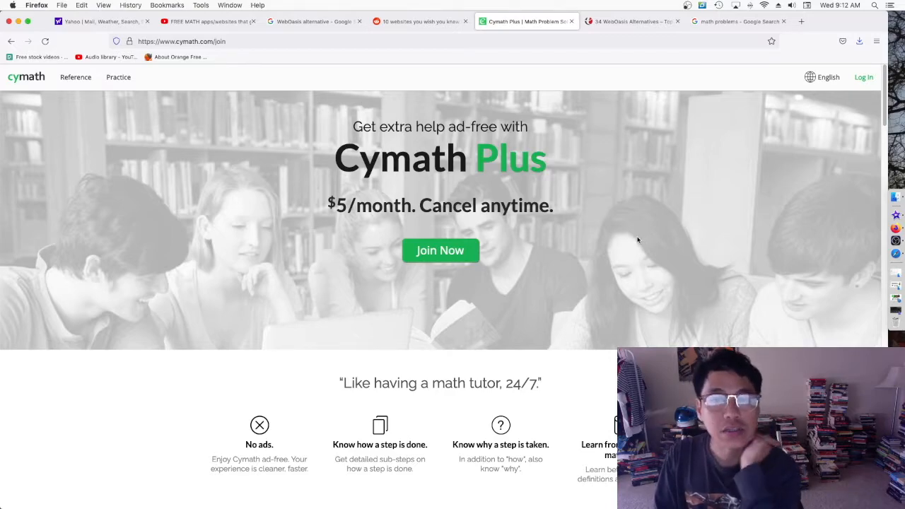
pyautogui.moveTo(590, 244)
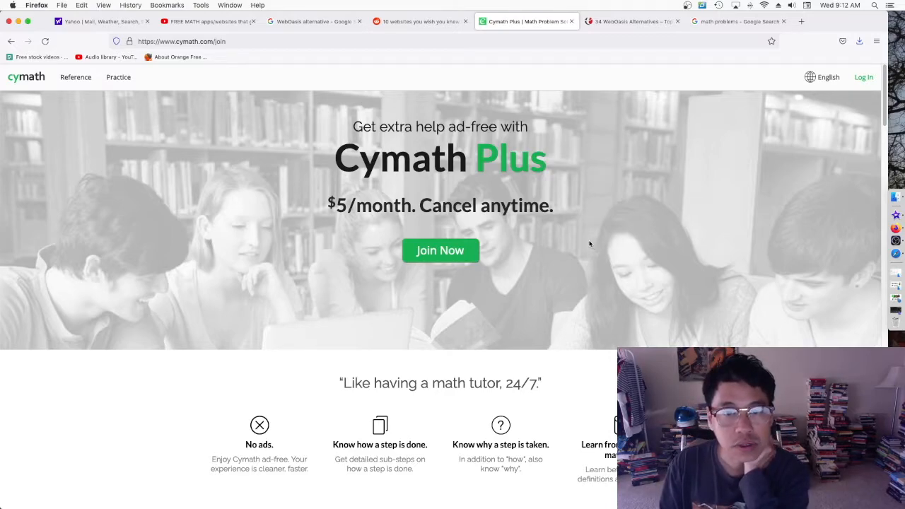
pyautogui.moveTo(460, 219)
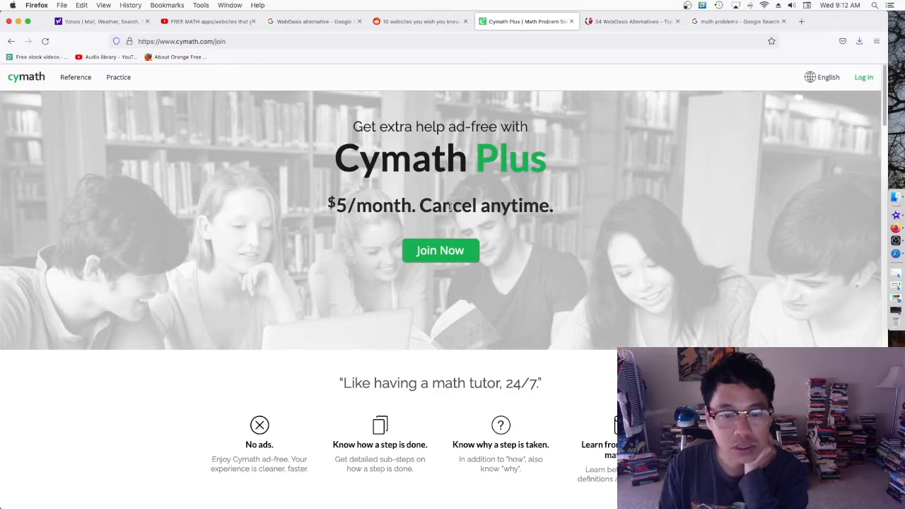
pyautogui.scroll(-3)
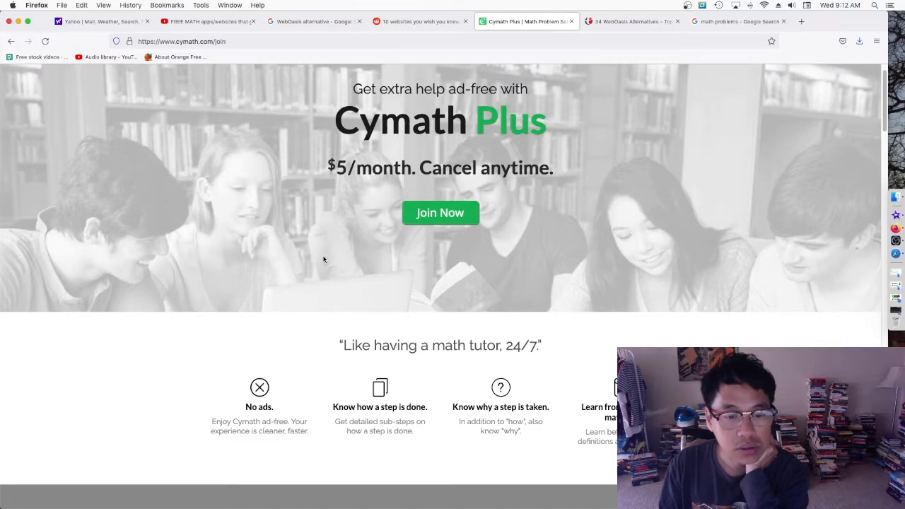
pyautogui.moveTo(350, 403)
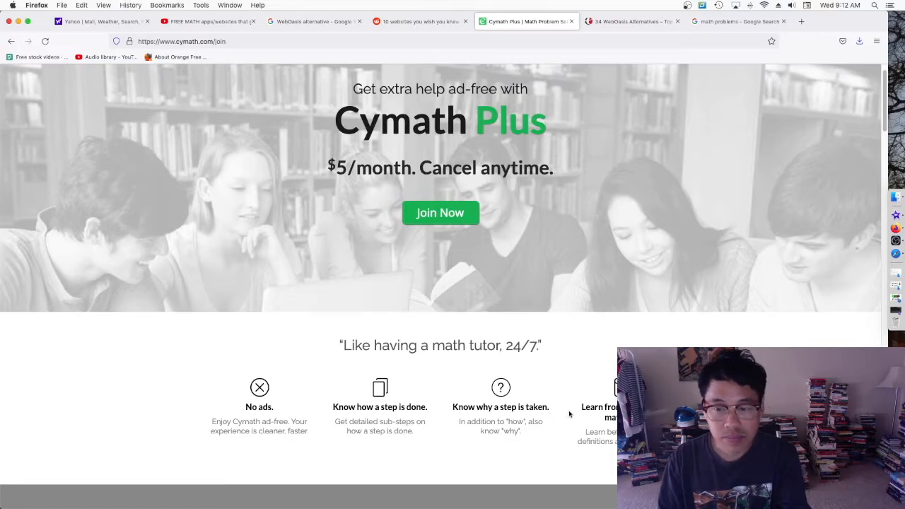
pyautogui.scroll(-3)
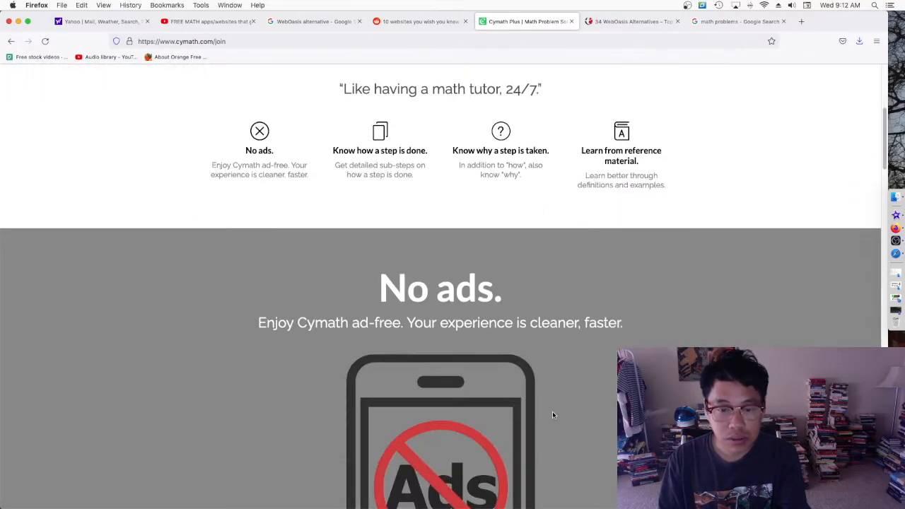
pyautogui.scroll(-3)
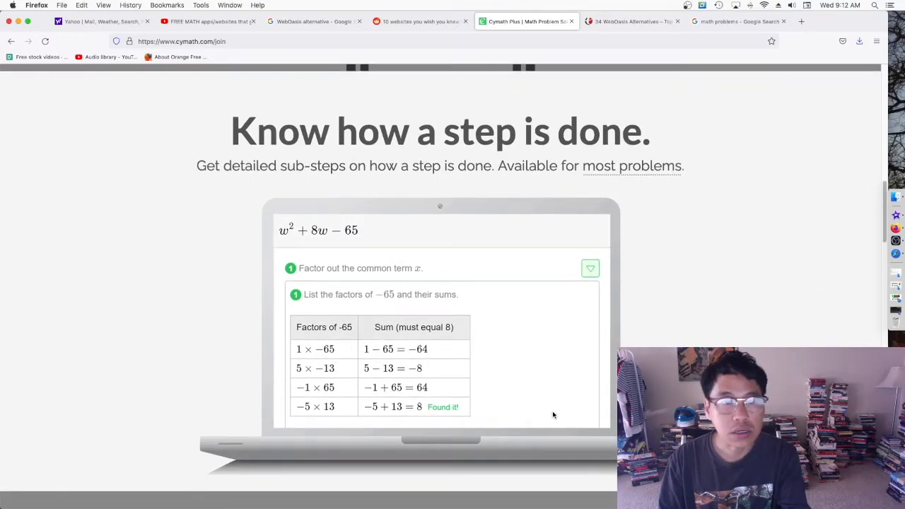
pyautogui.moveTo(554, 410)
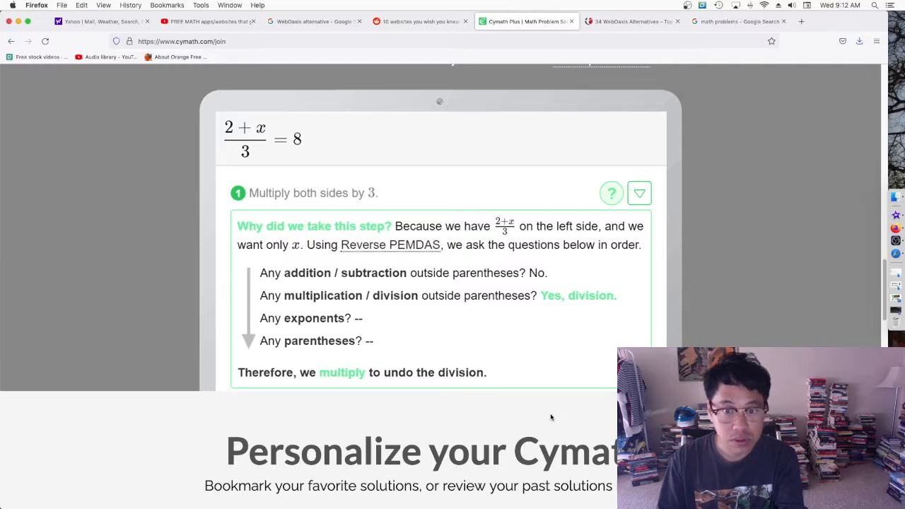
pyautogui.scroll(-3)
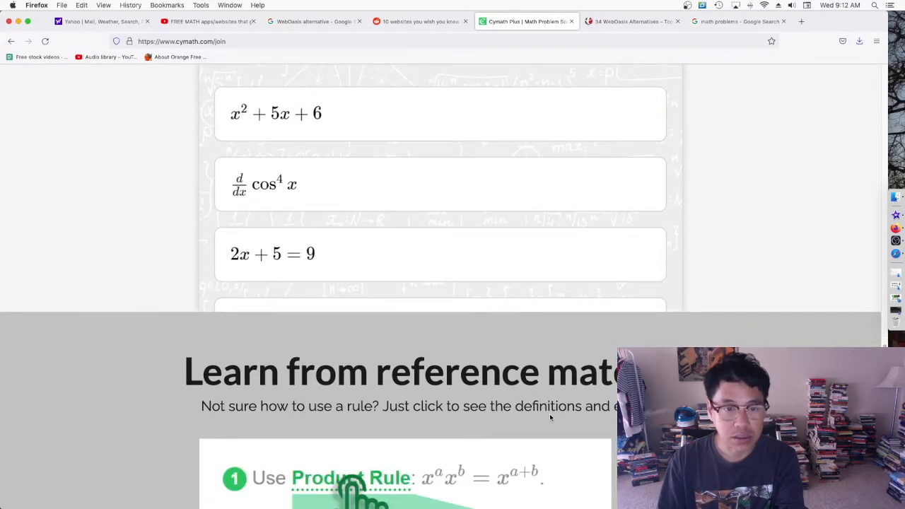
pyautogui.scroll(-3)
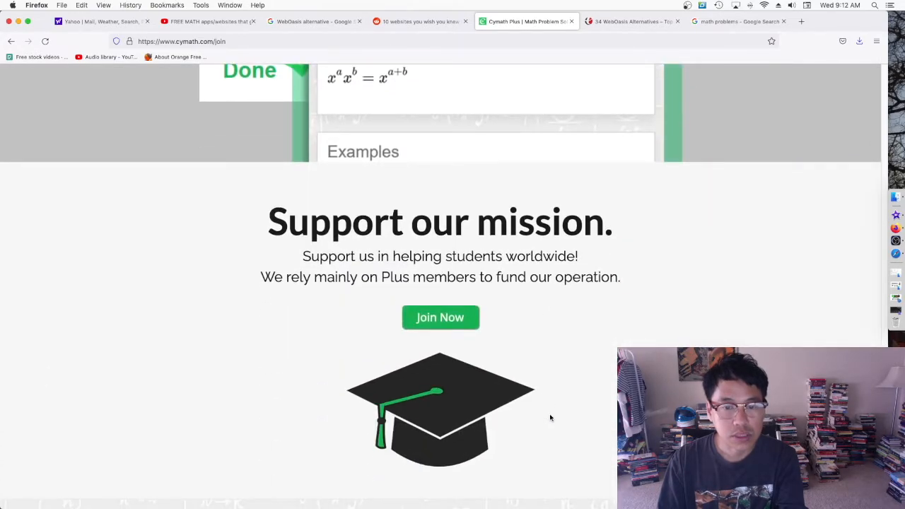
pyautogui.scroll(-3)
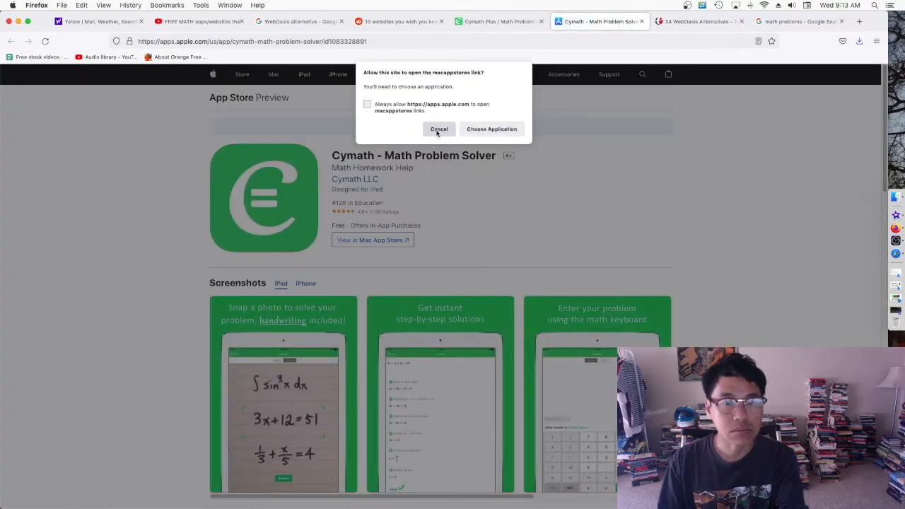
# Step: Dismiss the Mac App Store prompt and scroll the Cymath - Math Problem Solver listing
pyautogui.click(438, 129)
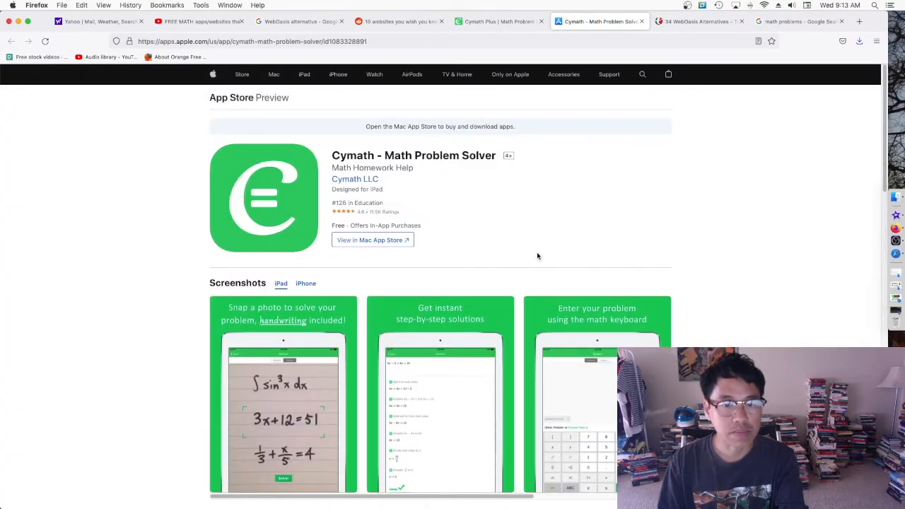
pyautogui.moveTo(434, 208)
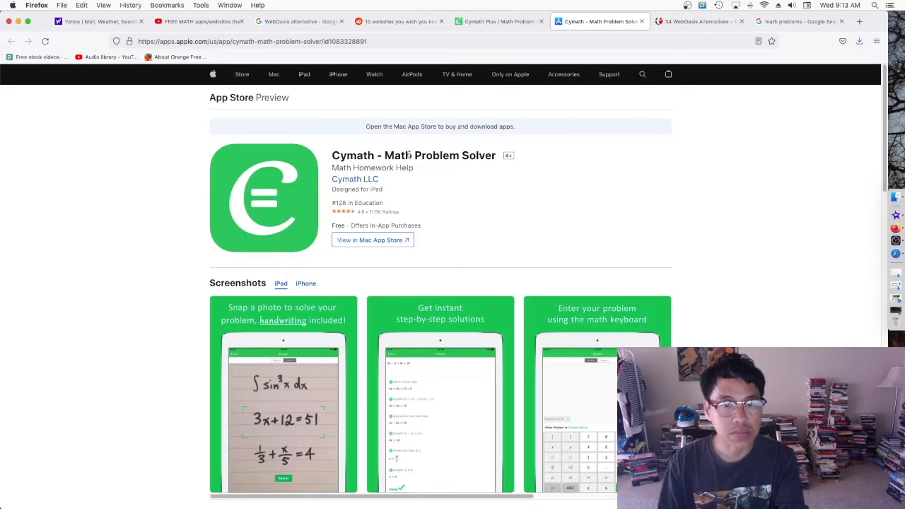
pyautogui.moveTo(496, 217)
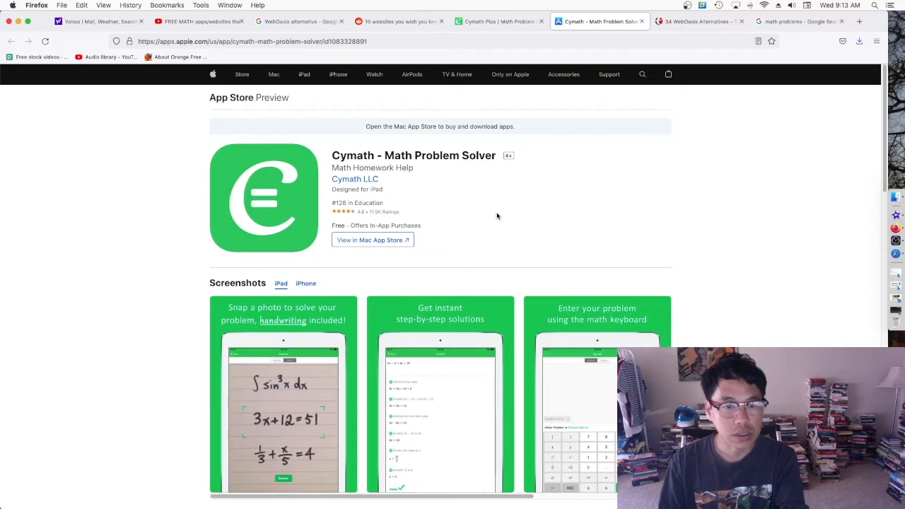
pyautogui.scroll(-3)
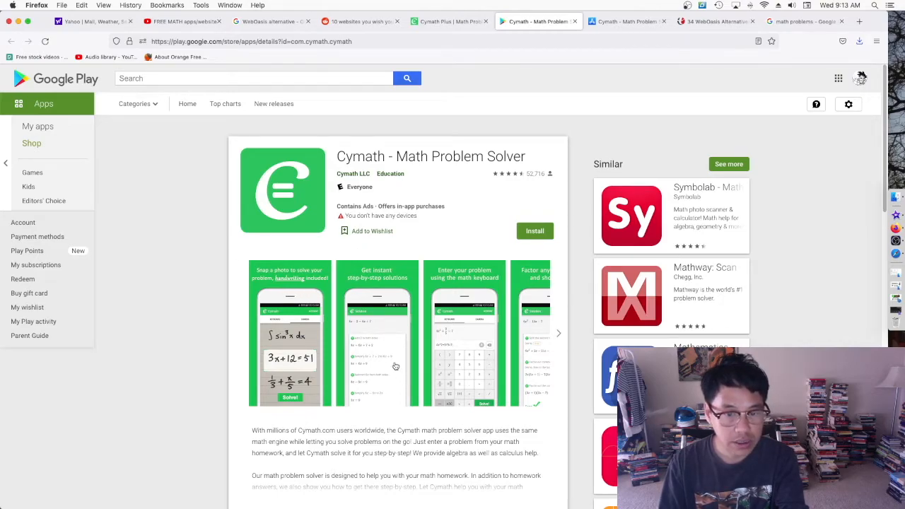
pyautogui.moveTo(421, 374)
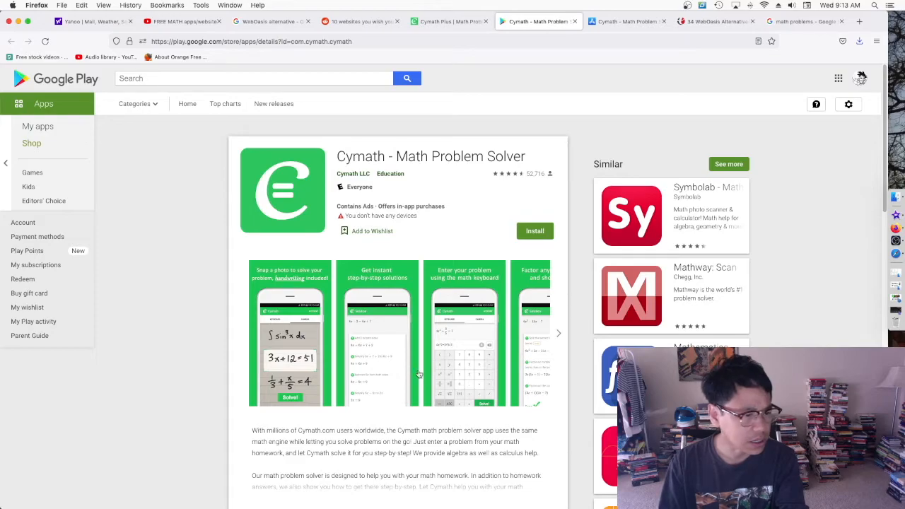
# Step: Return from Google Play to the Cymath Plus browser tab
pyautogui.click(448, 21)
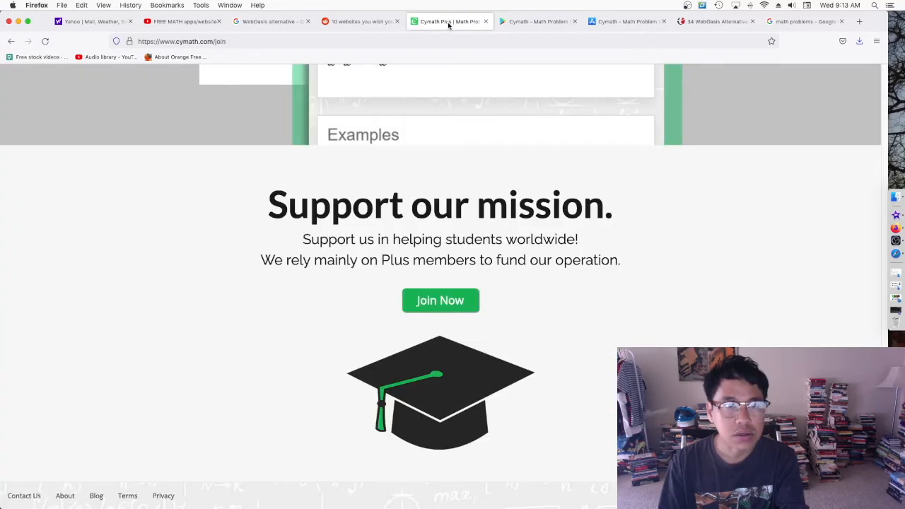
pyautogui.click(625, 21)
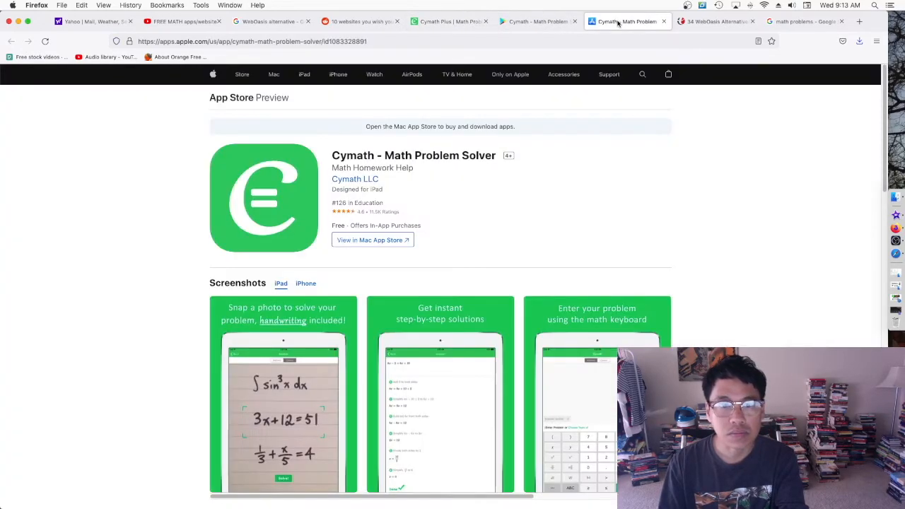
pyautogui.click(449, 22)
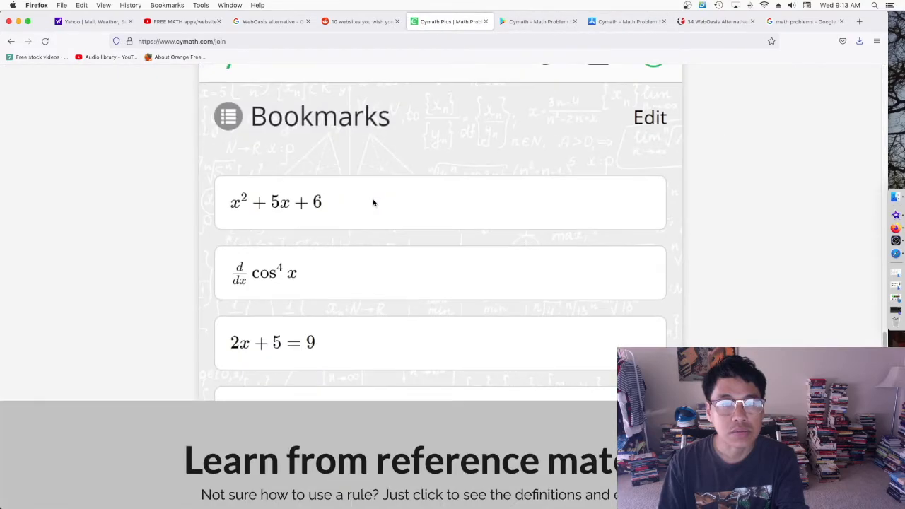
pyautogui.scroll(3)
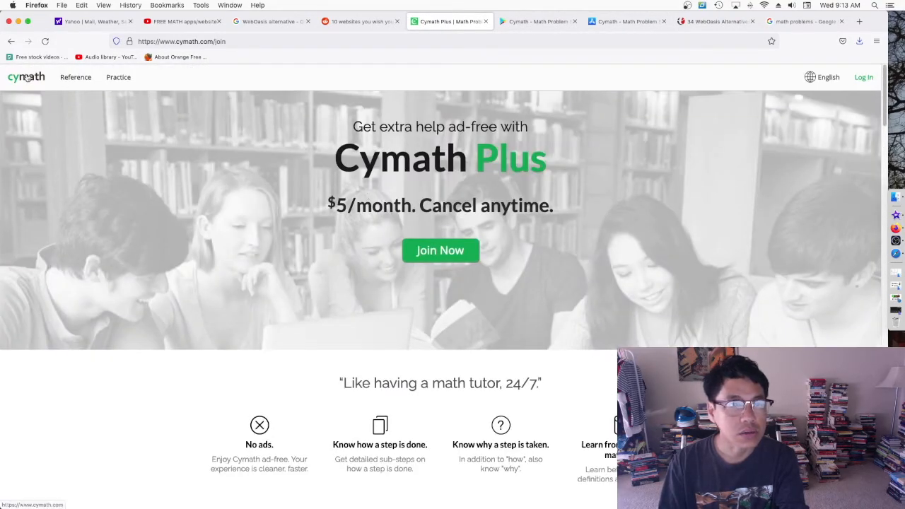